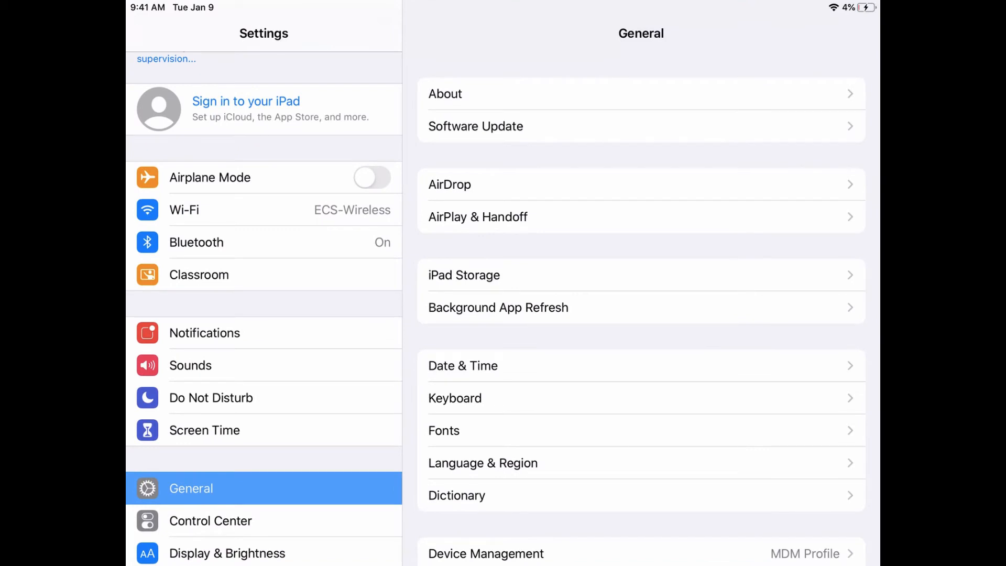
Confirm Screen Recording is included in Control Center's Customize Controls, then go to Accessibility.
scroll("down", 3)
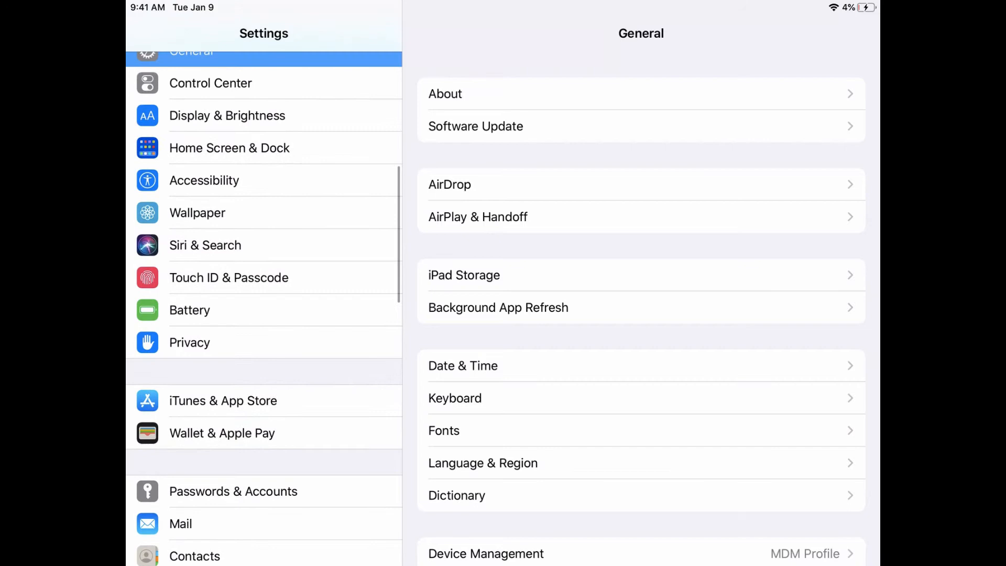
left_click(210, 83)
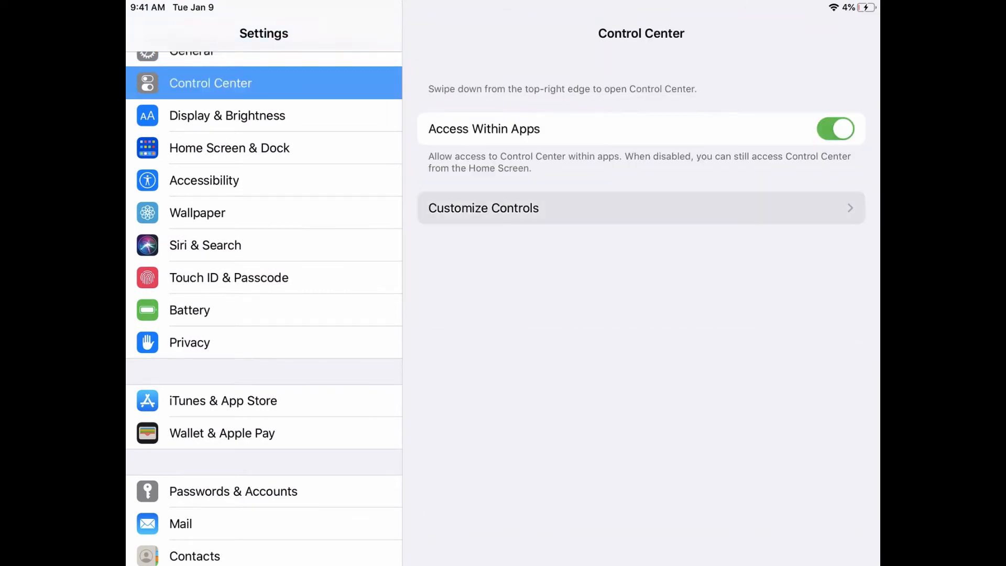
left_click(483, 208)
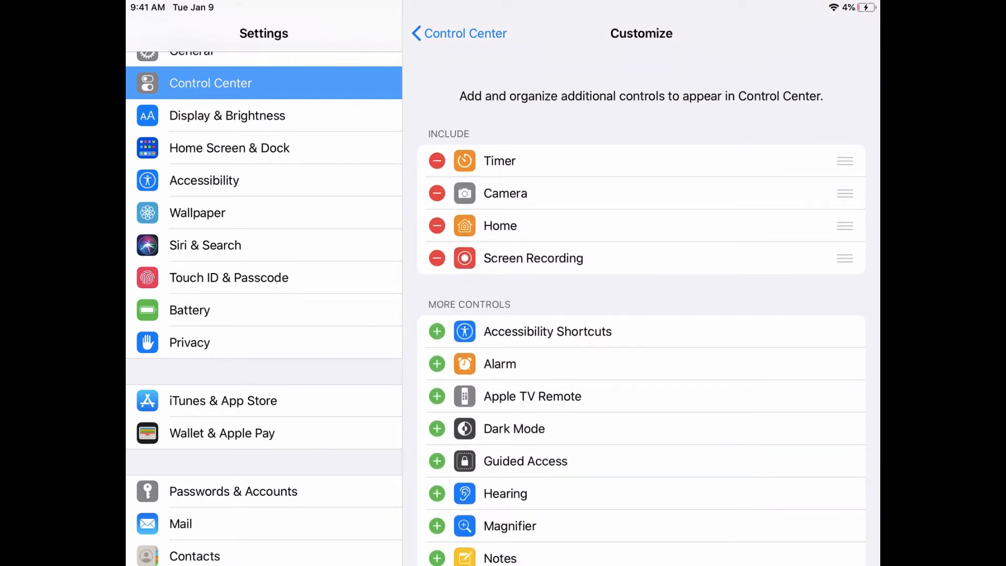
left_click(204, 180)
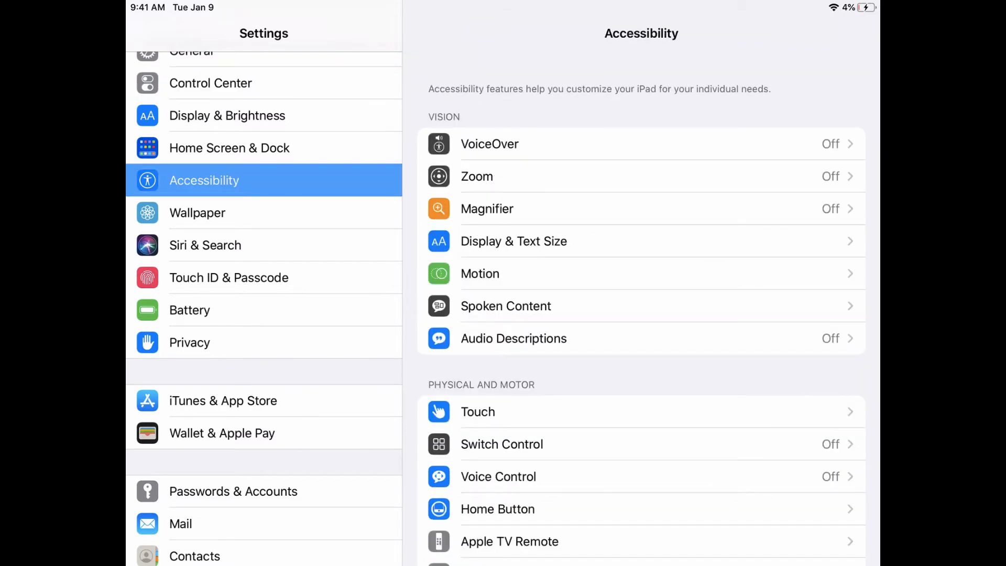
Enable AssistiveTouch under Touch and open the Cell Division presentation in Keynote.
left_click(478, 411)
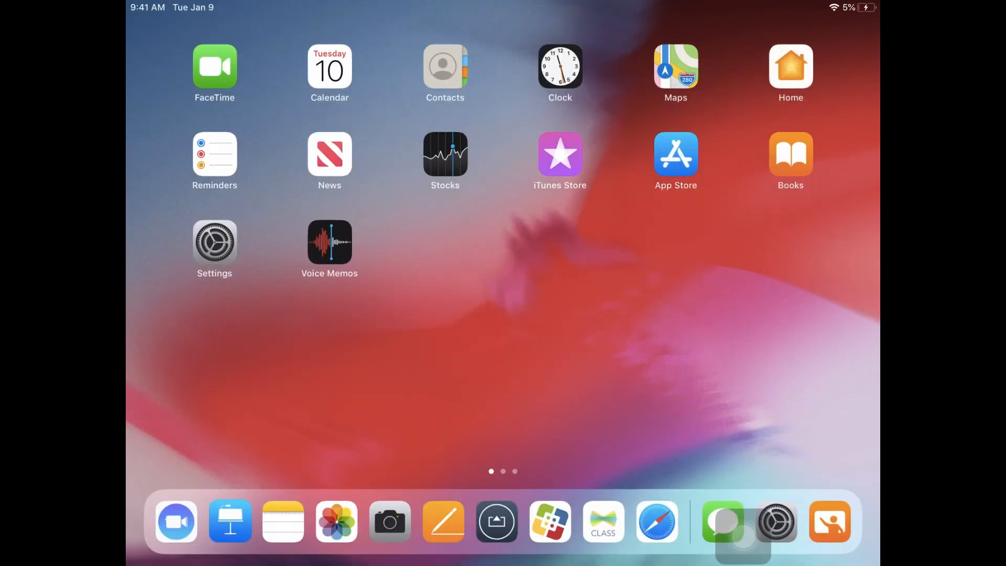
left_click(230, 521)
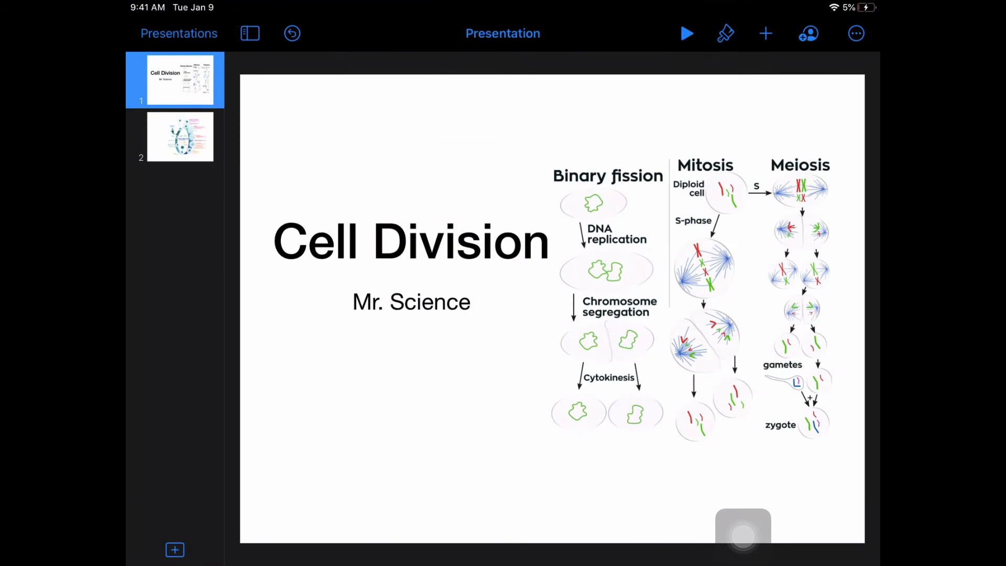